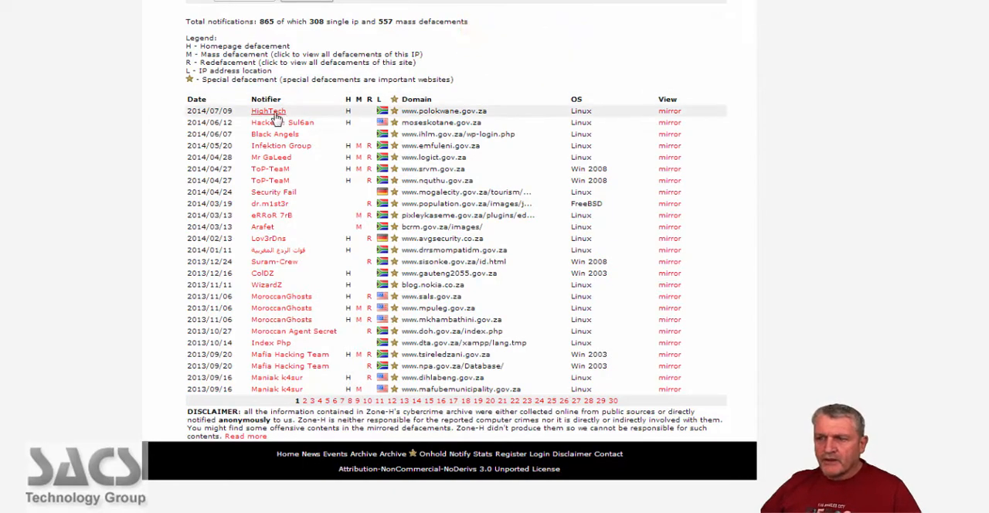
{"action": "mouse_move", "coordinate": [352, 114]}
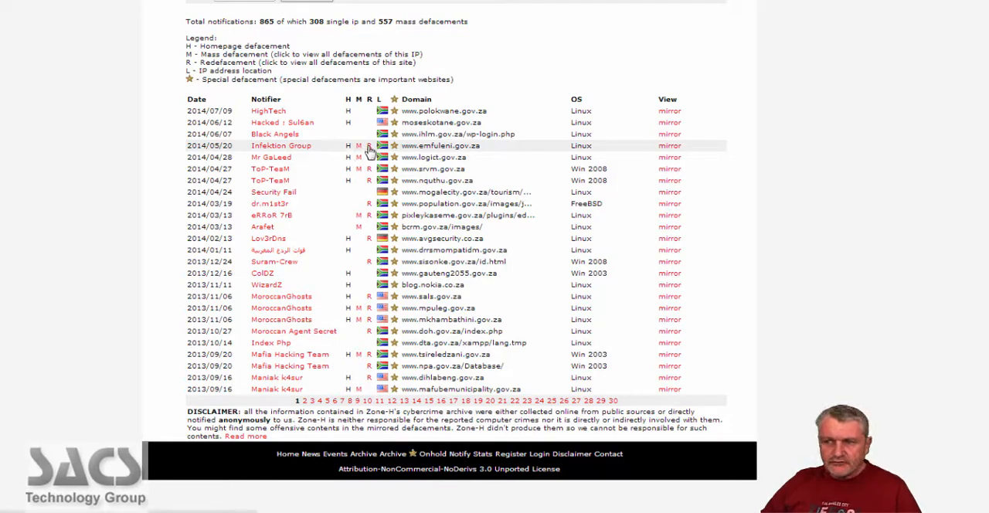
{"action": "mouse_move", "coordinate": [383, 158]}
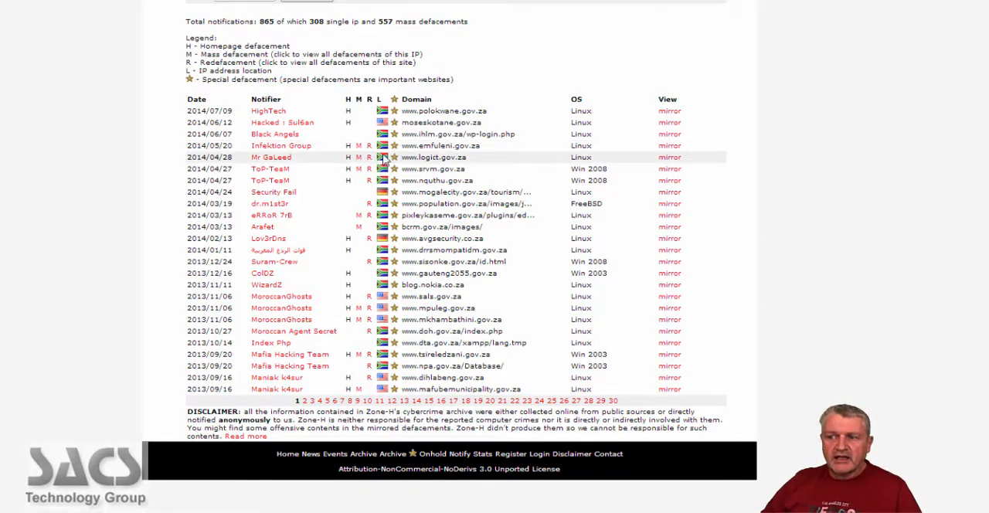
{"action": "mouse_move", "coordinate": [656, 125]}
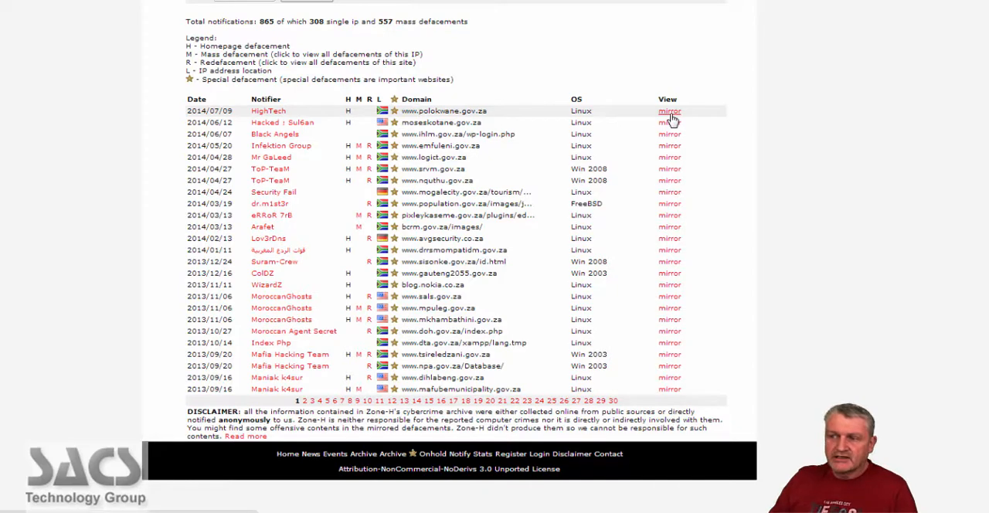
{"action": "mouse_move", "coordinate": [652, 115]}
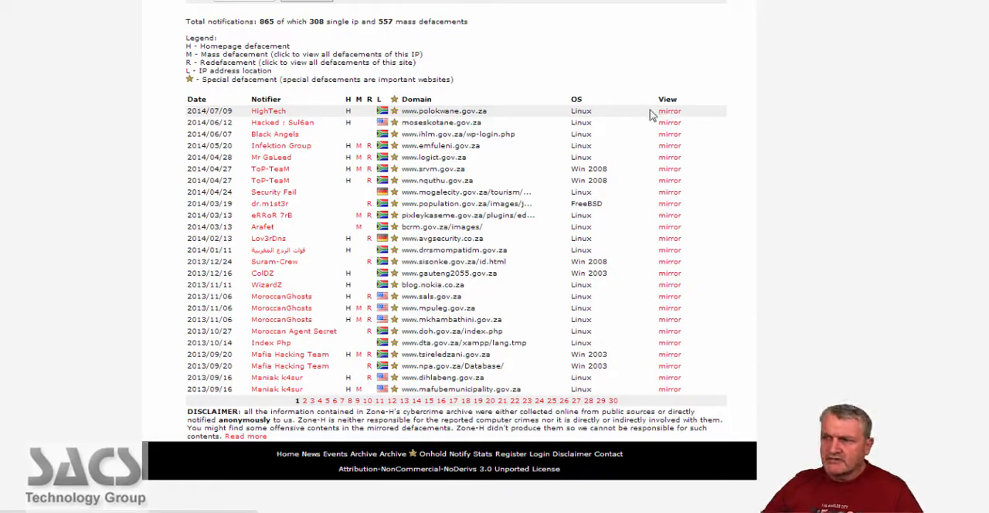
{"action": "mouse_move", "coordinate": [585, 145]}
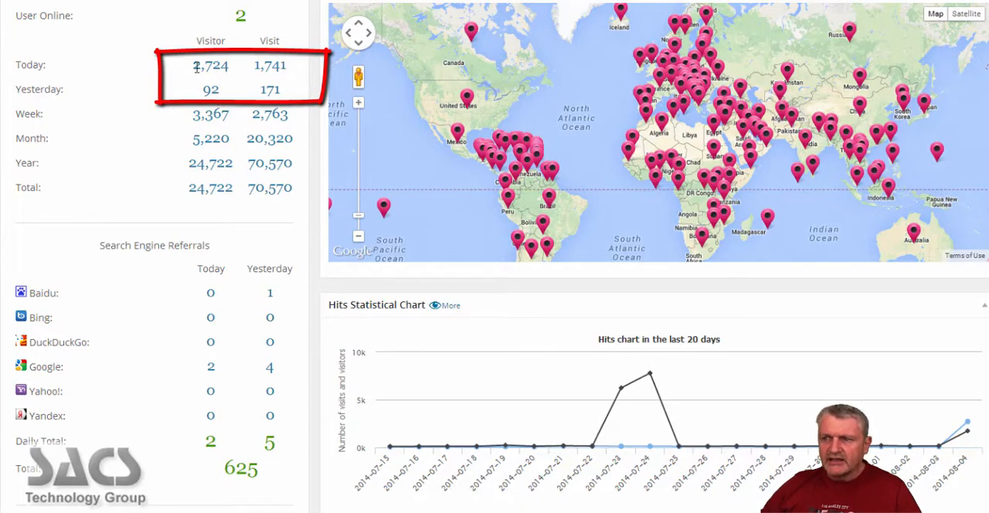
{"action": "mouse_move", "coordinate": [241, 76]}
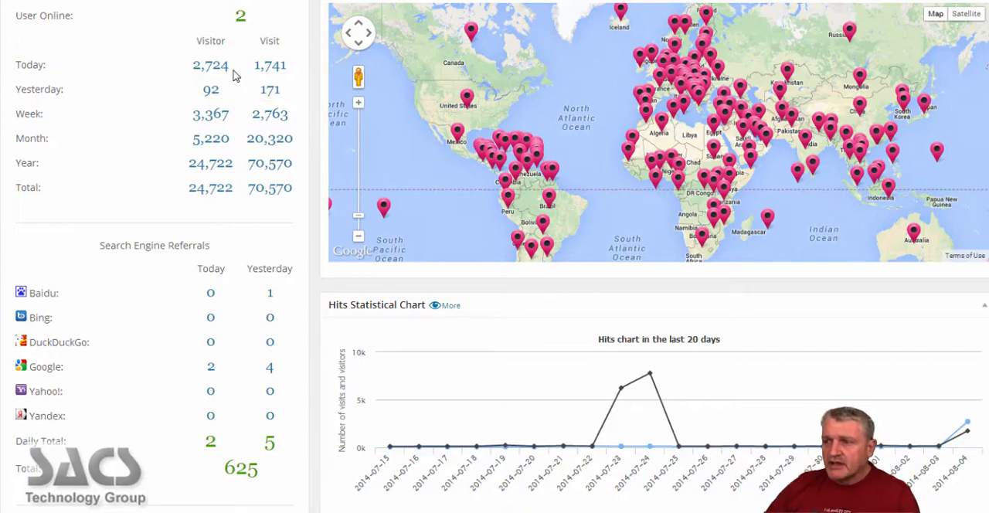
{"action": "mouse_move", "coordinate": [609, 182]}
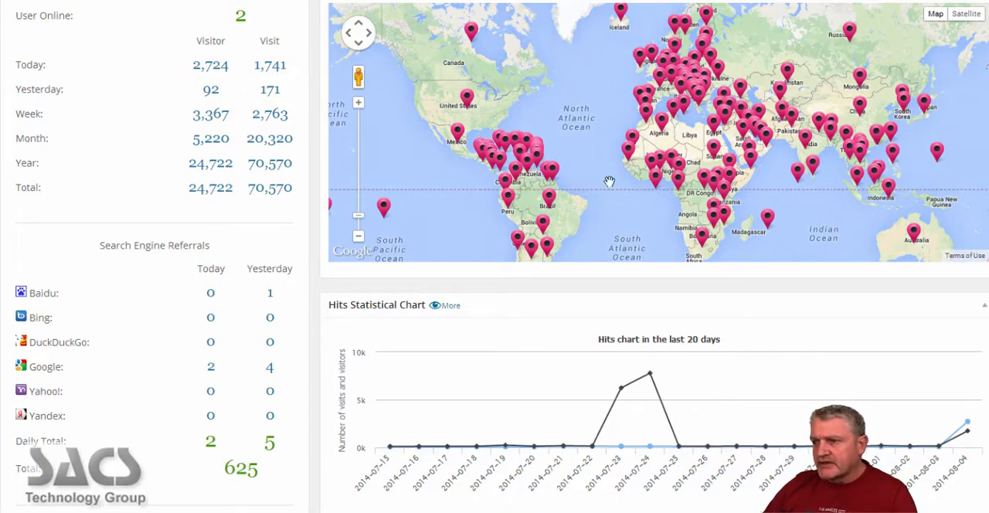
{"action": "mouse_move", "coordinate": [672, 173]}
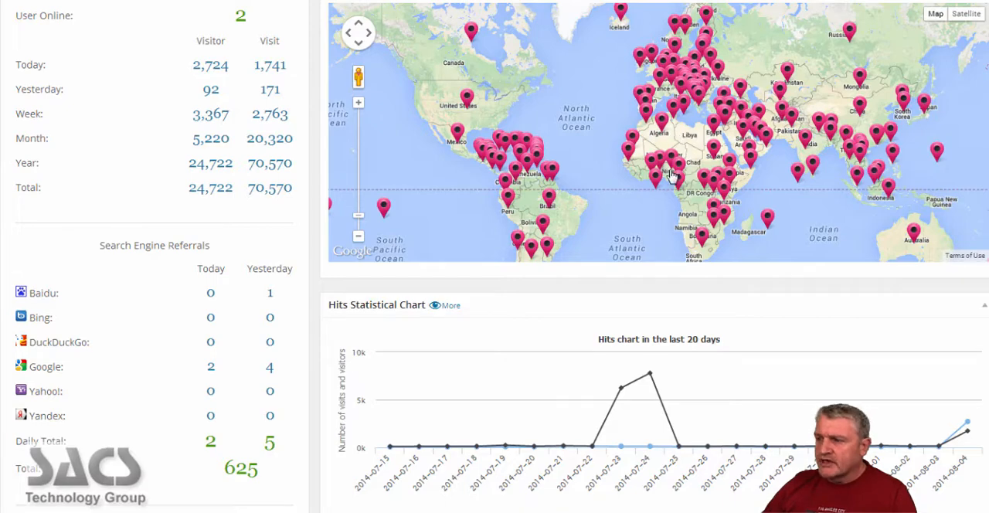
{"action": "mouse_move", "coordinate": [699, 241]}
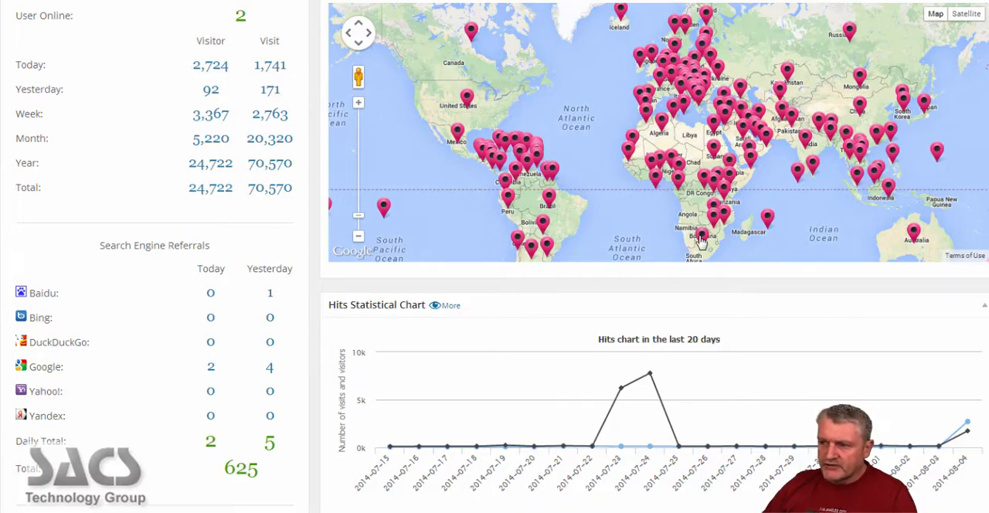
Step: List the visitor IP addresses behind the South Africa map marker, then dismiss the list
{"action": "left_click", "coordinate": [699, 235]}
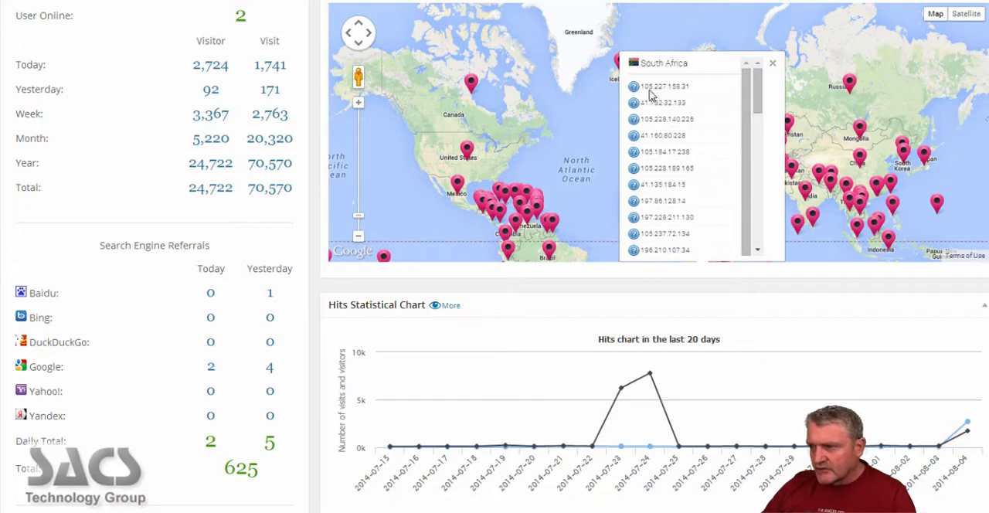
{"action": "mouse_move", "coordinate": [663, 101]}
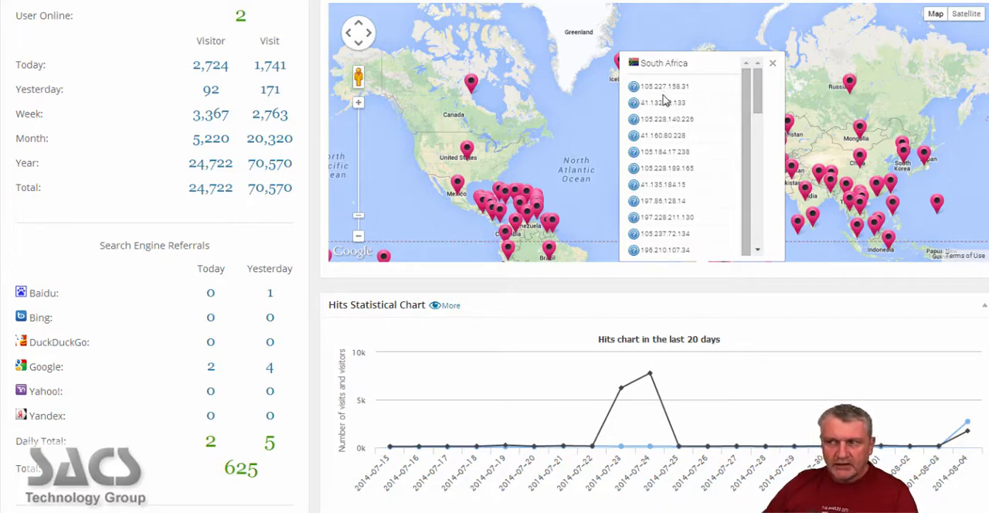
{"action": "mouse_move", "coordinate": [702, 95]}
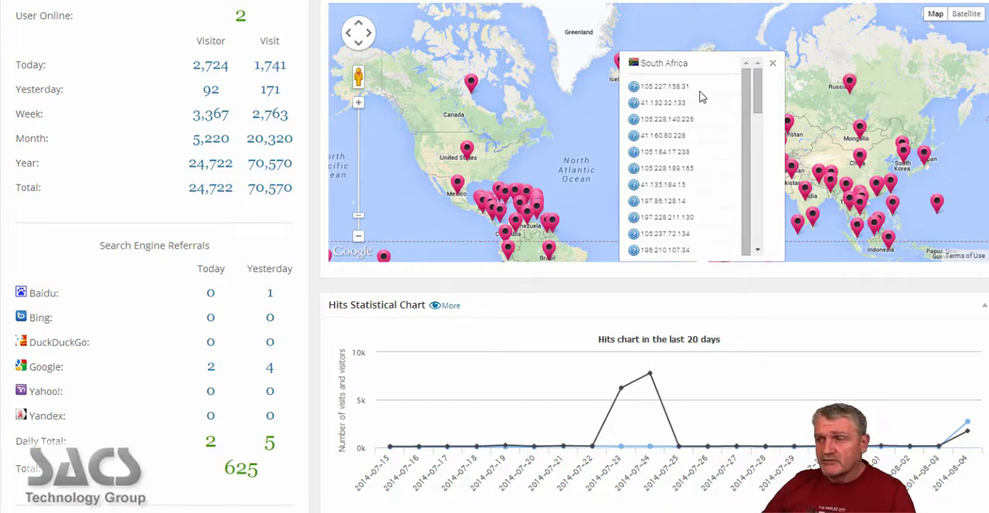
{"action": "mouse_move", "coordinate": [693, 114]}
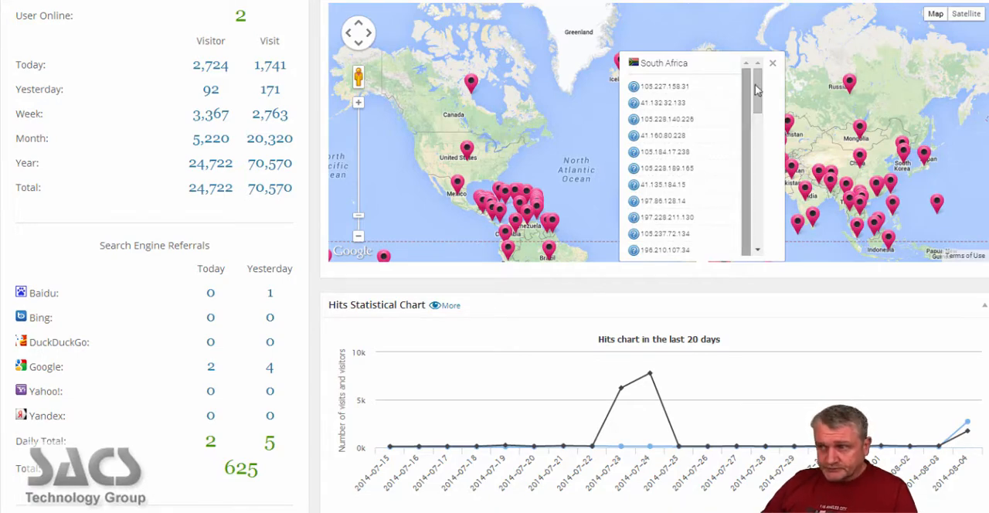
{"action": "left_click", "coordinate": [773, 62]}
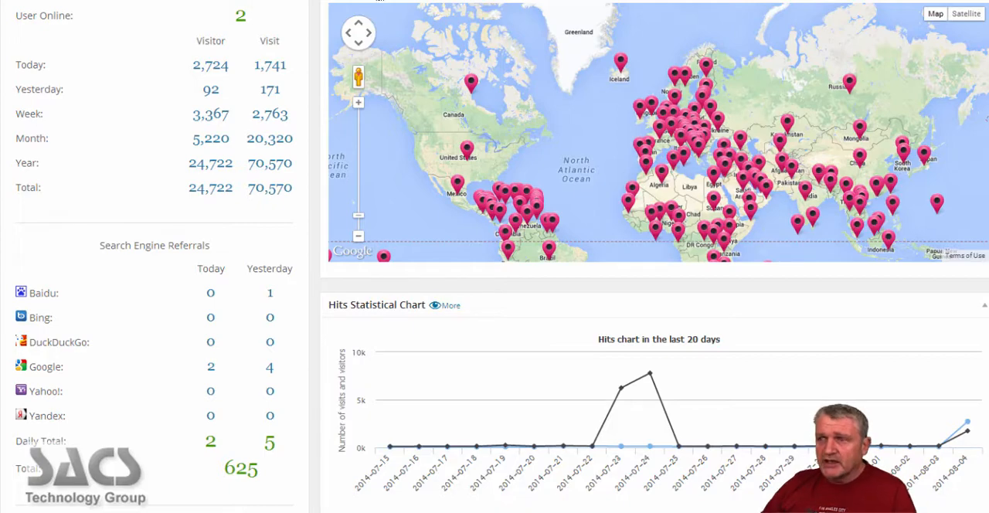
{"action": "mouse_move", "coordinate": [427, 74]}
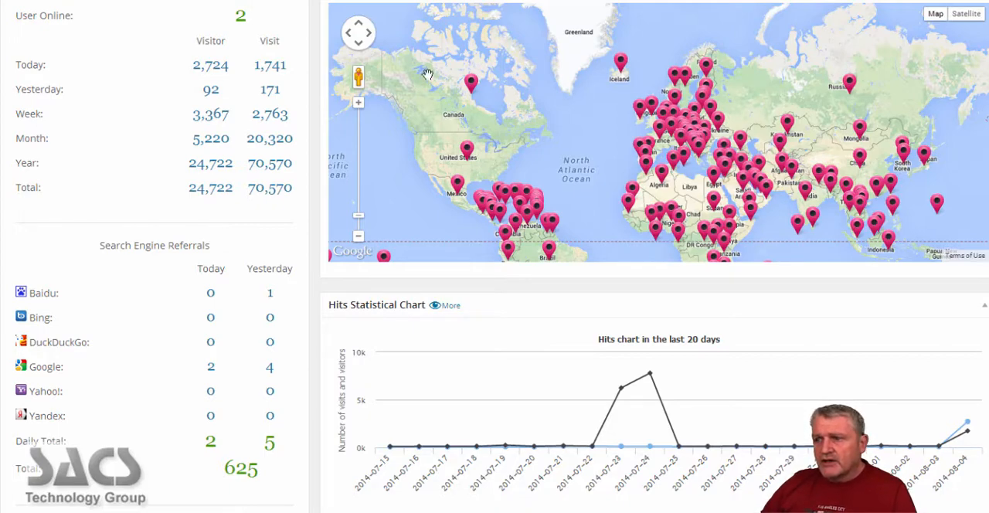
{"action": "mouse_move", "coordinate": [584, 151]}
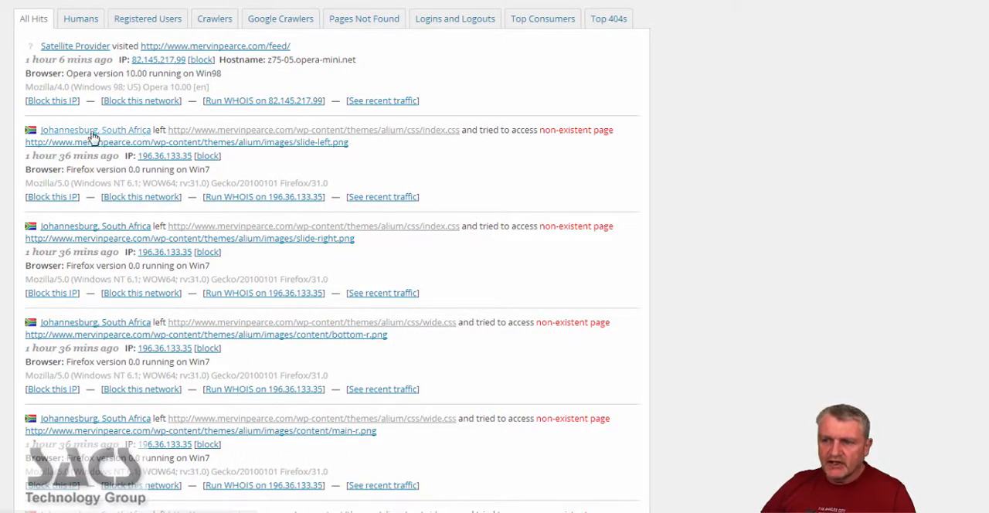
{"action": "mouse_move", "coordinate": [77, 142]}
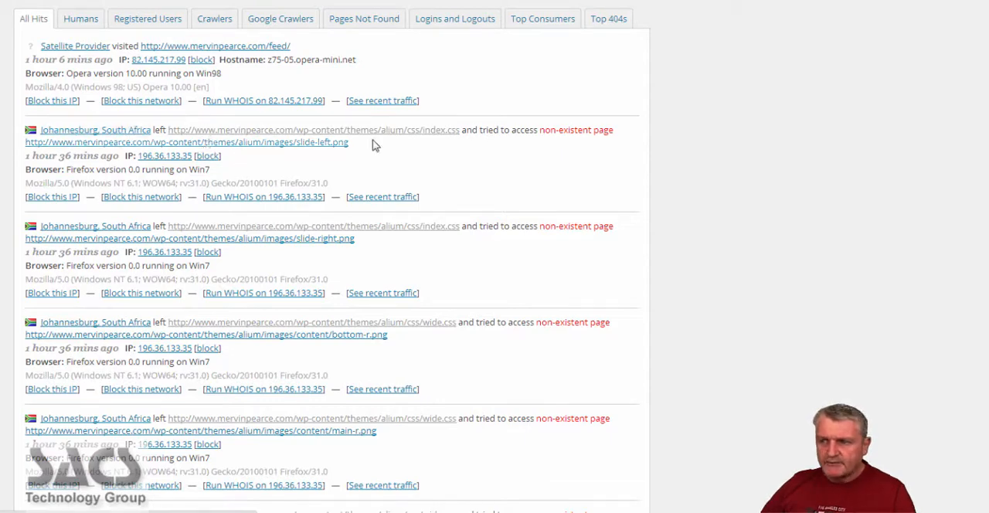
{"action": "mouse_move", "coordinate": [426, 144]}
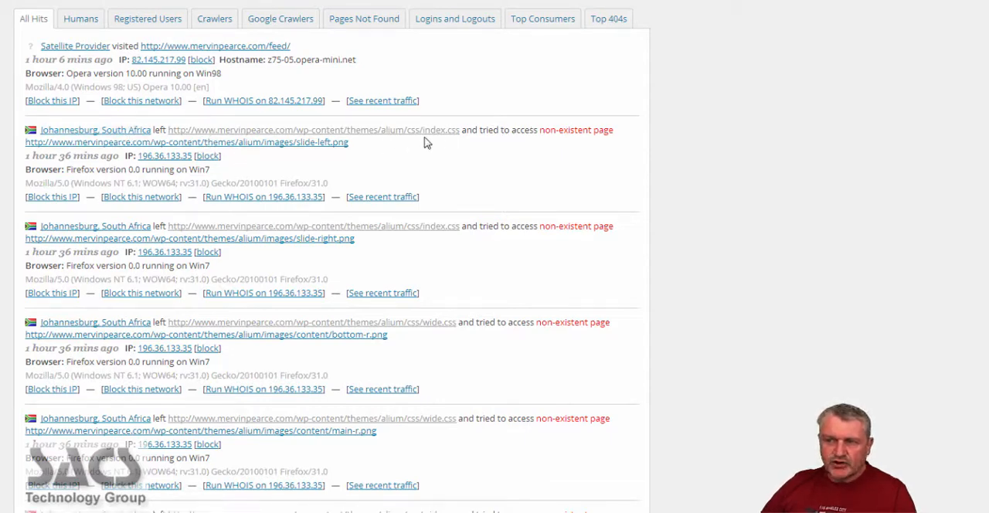
{"action": "mouse_move", "coordinate": [302, 255]}
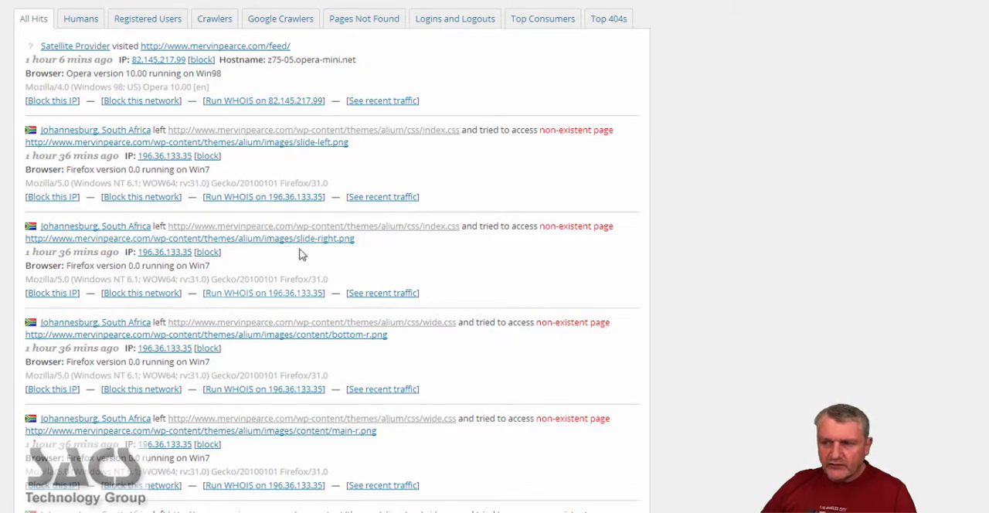
{"action": "mouse_move", "coordinate": [270, 213]}
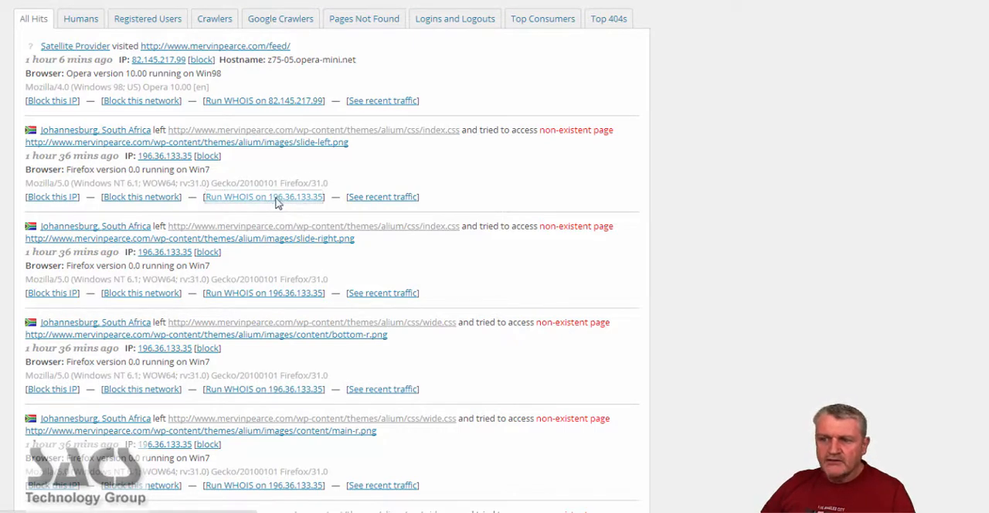
Step: Show the All Hits live traffic log listing the Johannesburg requests for missing theme files
{"action": "left_click", "coordinate": [263, 196]}
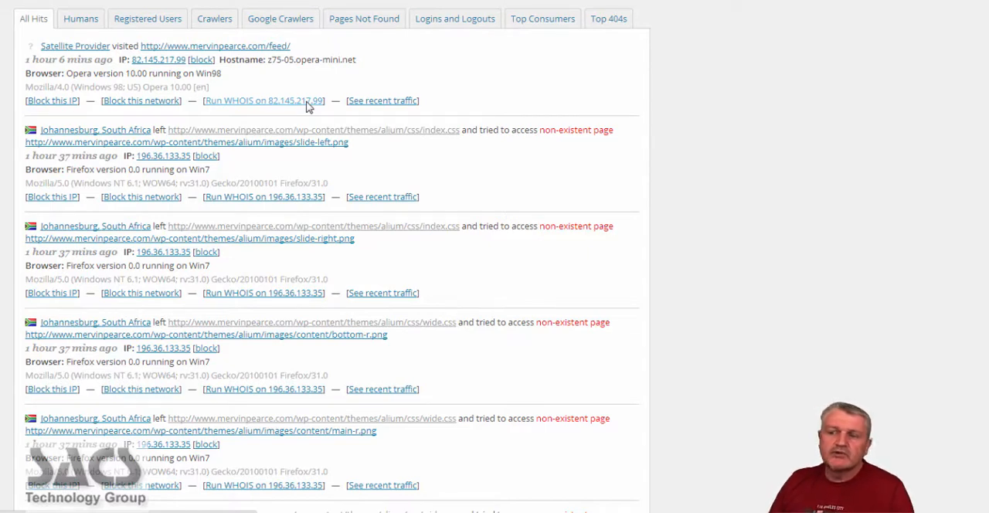
{"action": "mouse_move", "coordinate": [452, 281]}
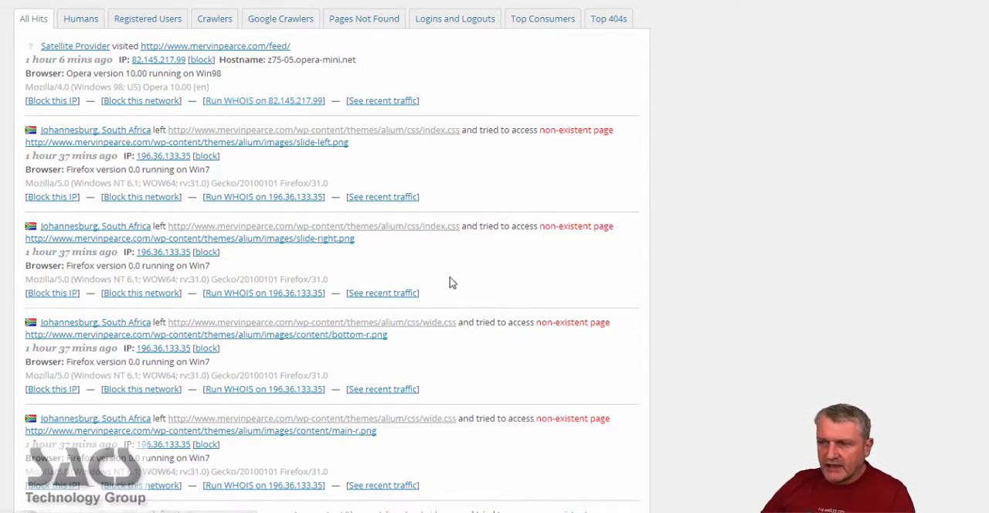
{"action": "mouse_move", "coordinate": [399, 153]}
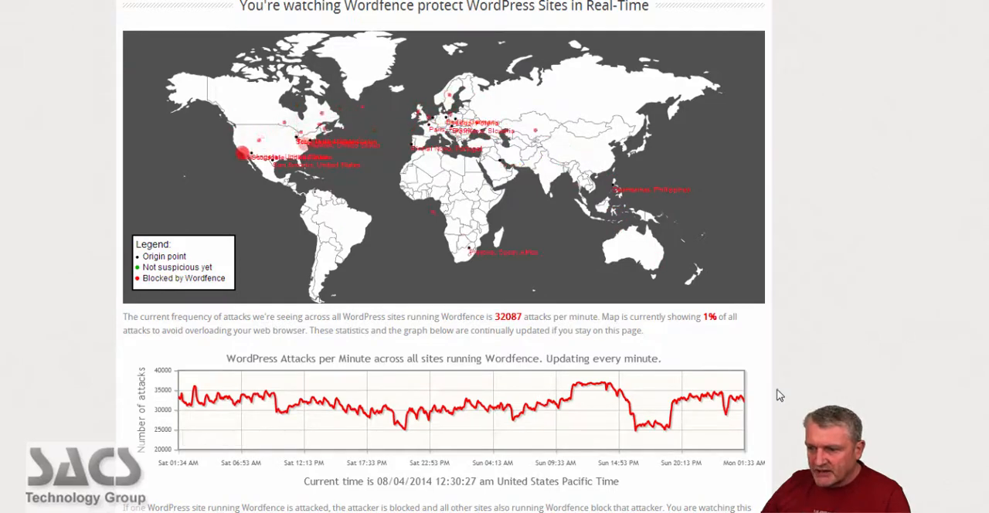
{"action": "mouse_move", "coordinate": [893, 378]}
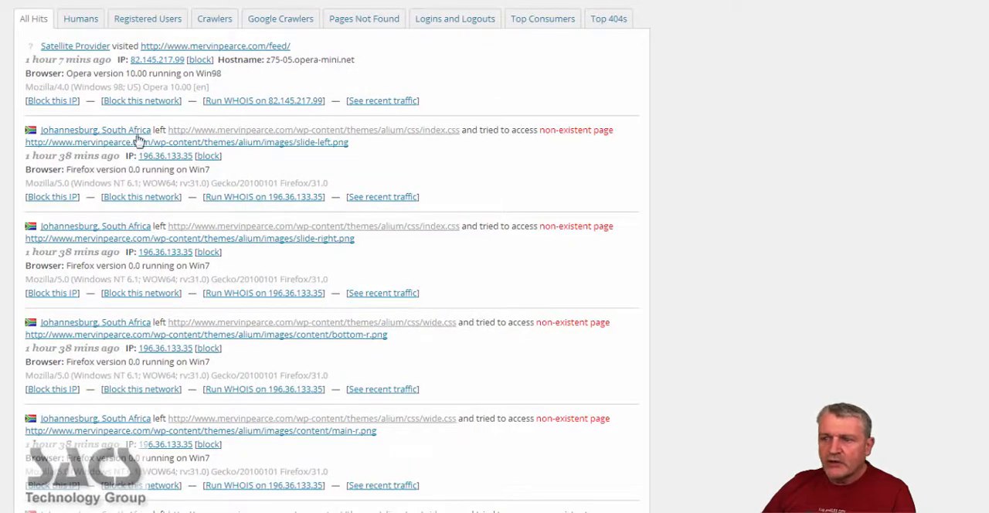
{"action": "mouse_move", "coordinate": [170, 158]}
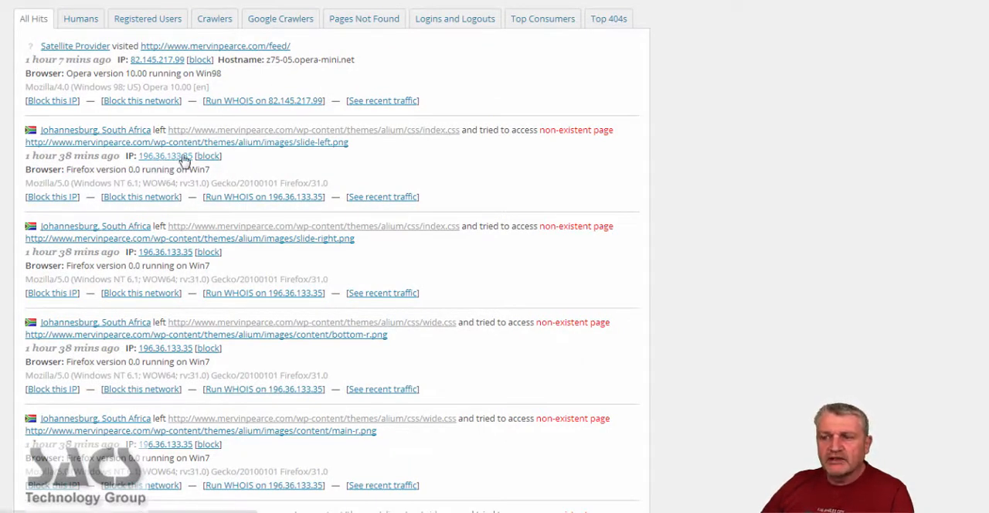
{"action": "mouse_move", "coordinate": [74, 170]}
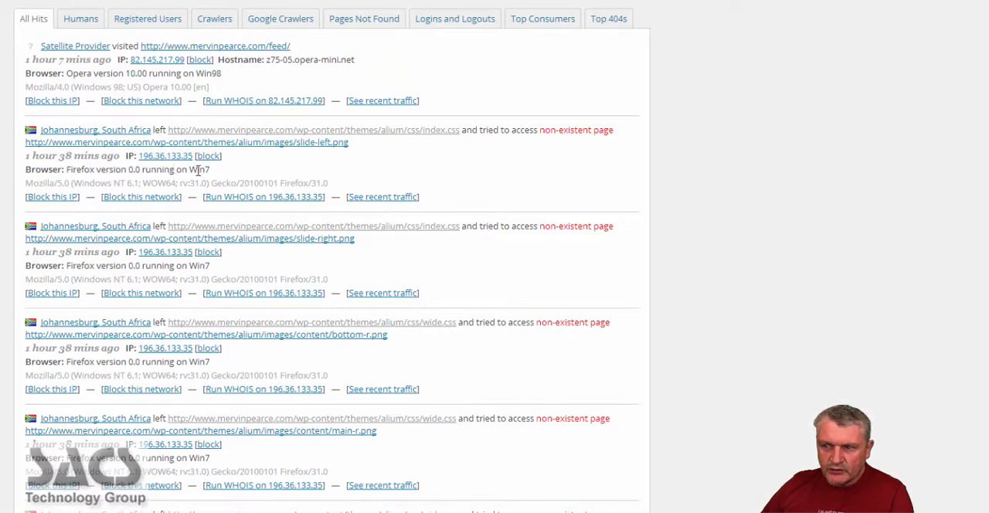
{"action": "mouse_move", "coordinate": [250, 244]}
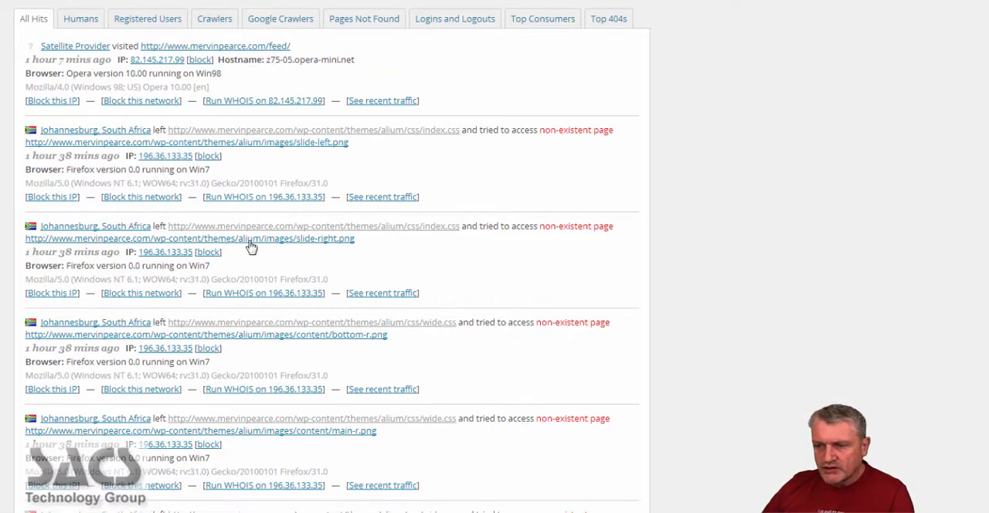
Step: Scroll down the live traffic log to more hits from 196.36.133.35 on non-existent theme files
{"action": "scroll", "scroll_direction": "down", "scroll_amount": 3}
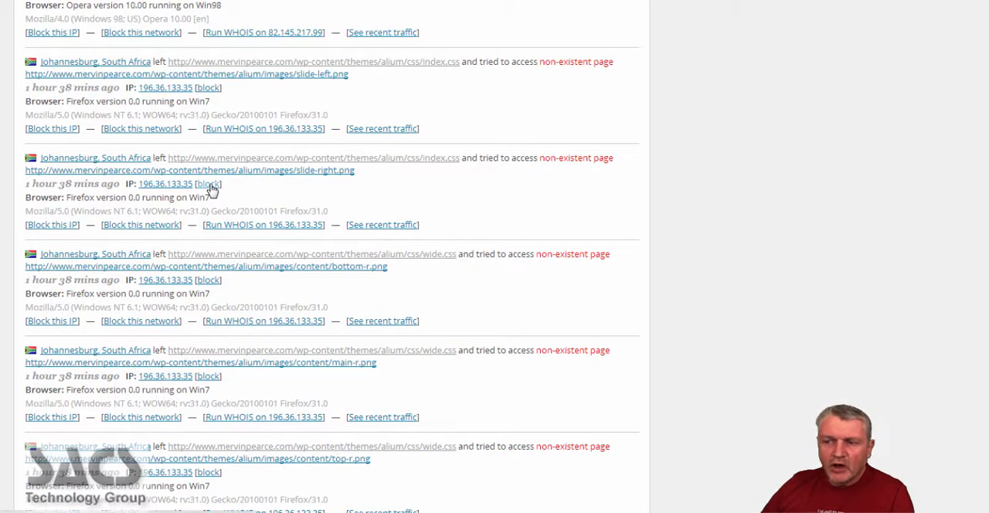